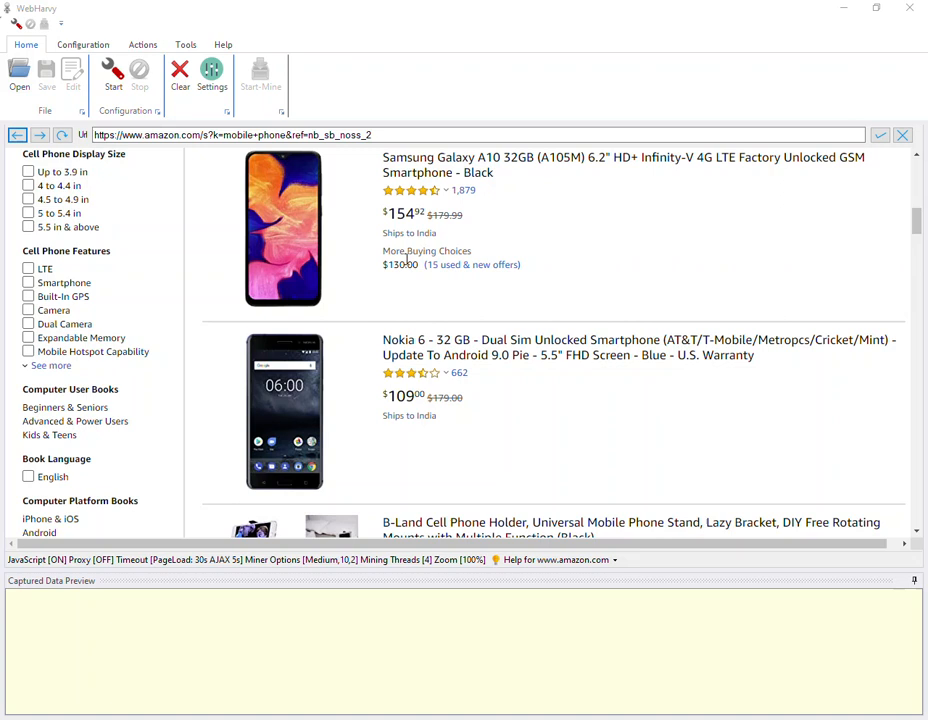
pyautogui.moveTo(228, 180)
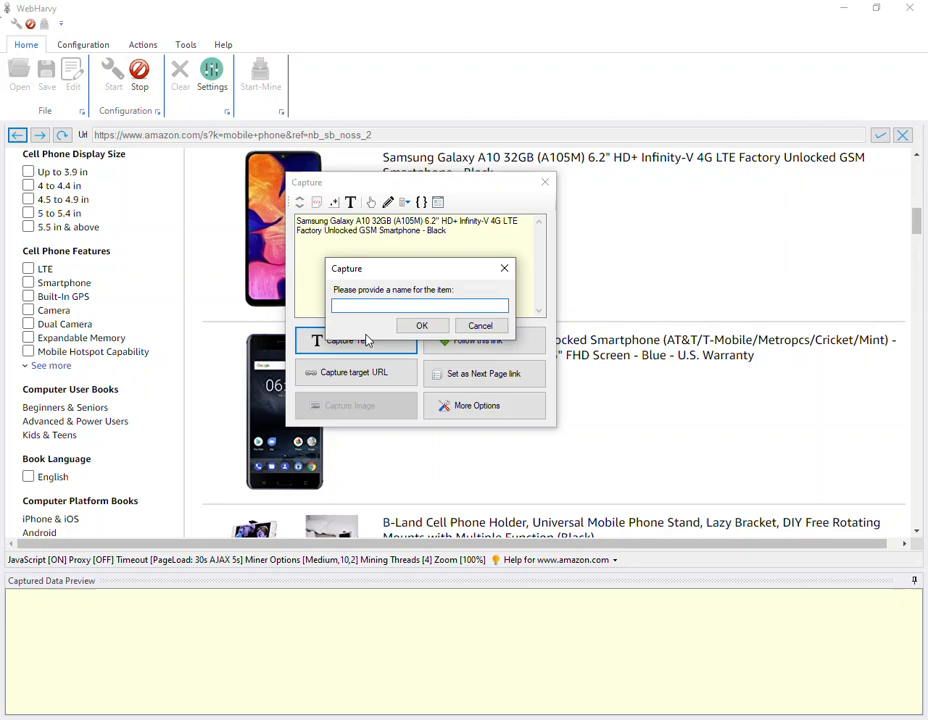
# - Name the phone titles column and set the listing's Next link as the pagination link
pyautogui.click(420, 324)
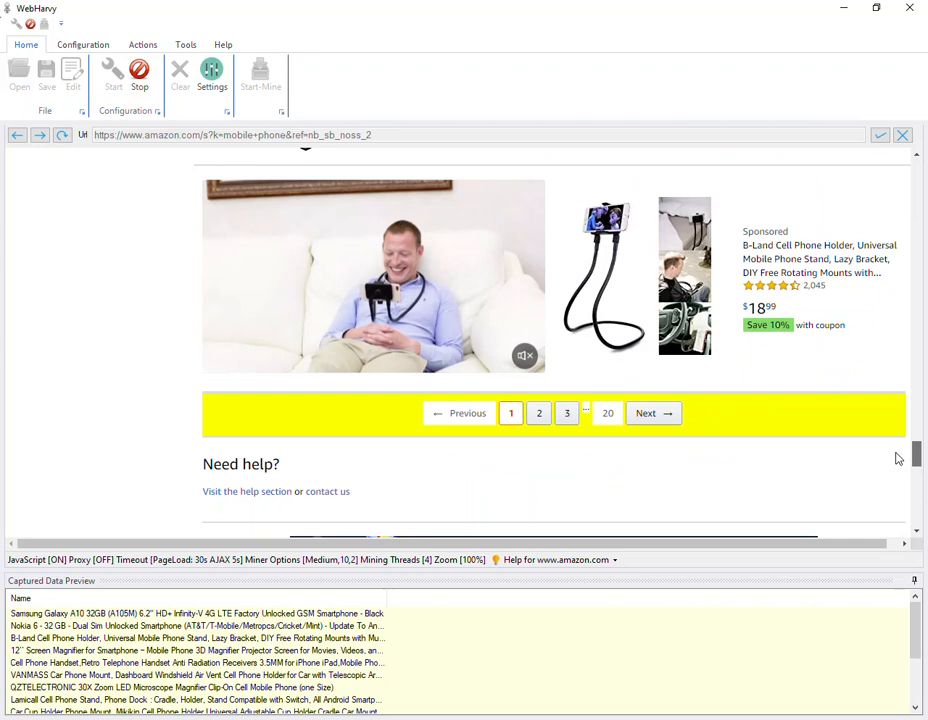
pyautogui.click(652, 412)
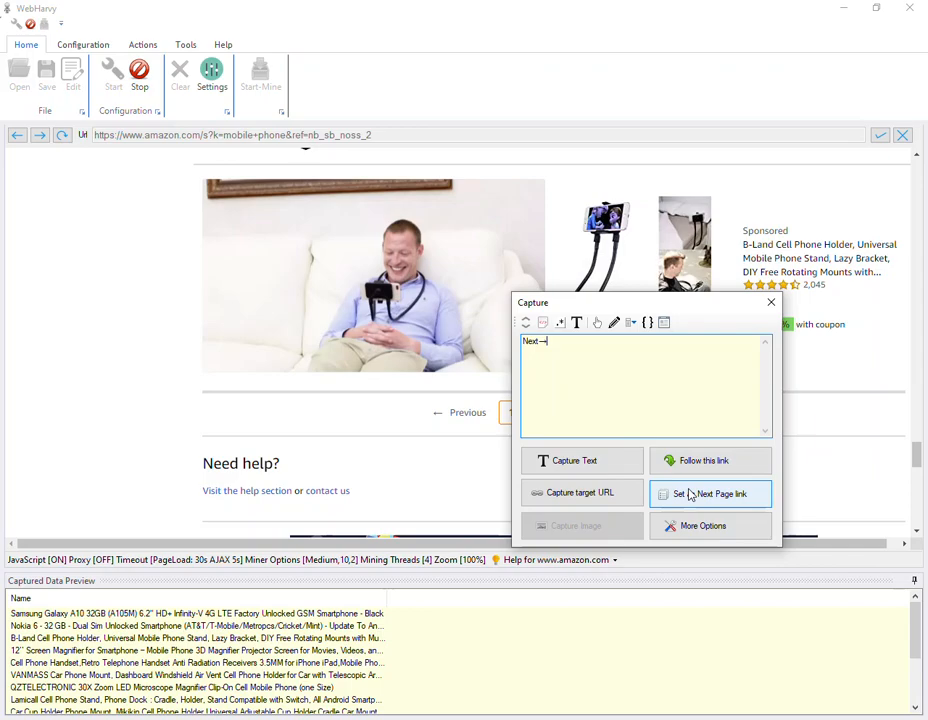
pyautogui.click(710, 492)
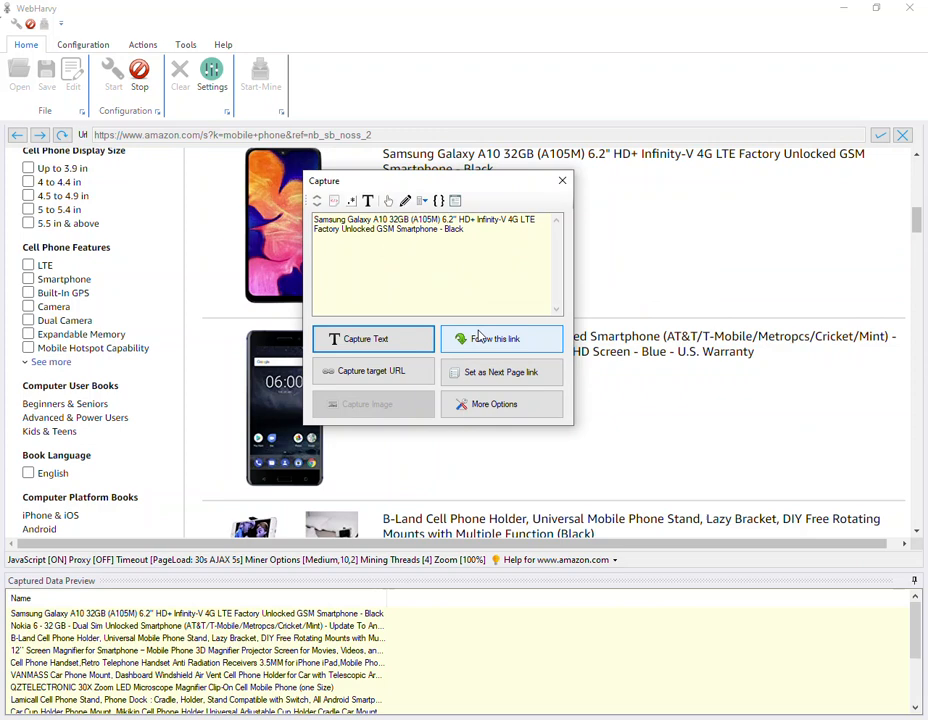
# - Follow the first phone title to its product page and capture the main image as Default Image
pyautogui.click(500, 338)
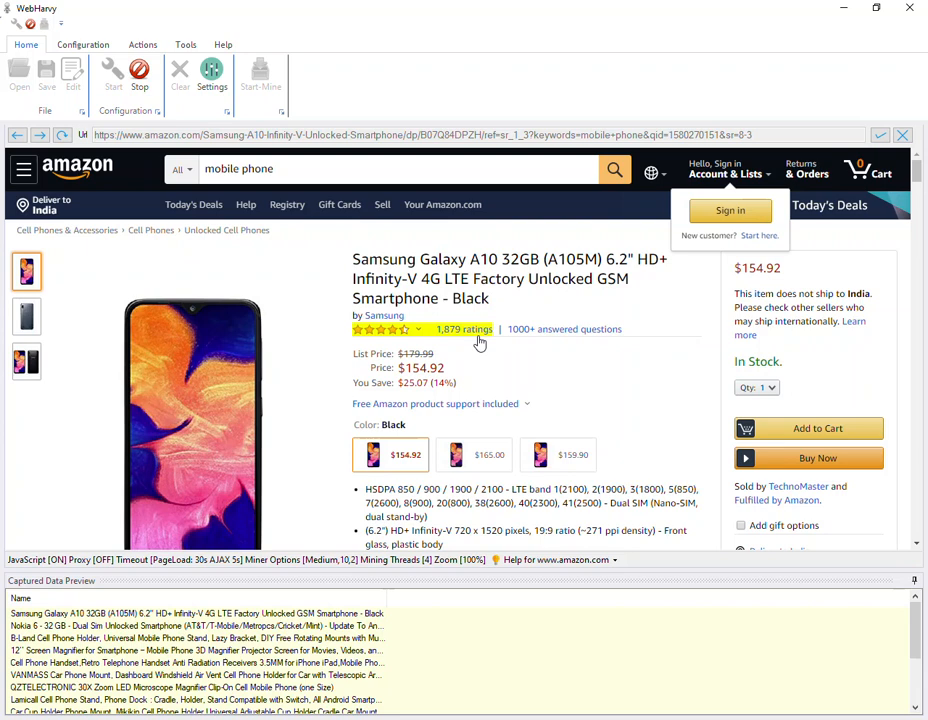
pyautogui.scroll(-3)
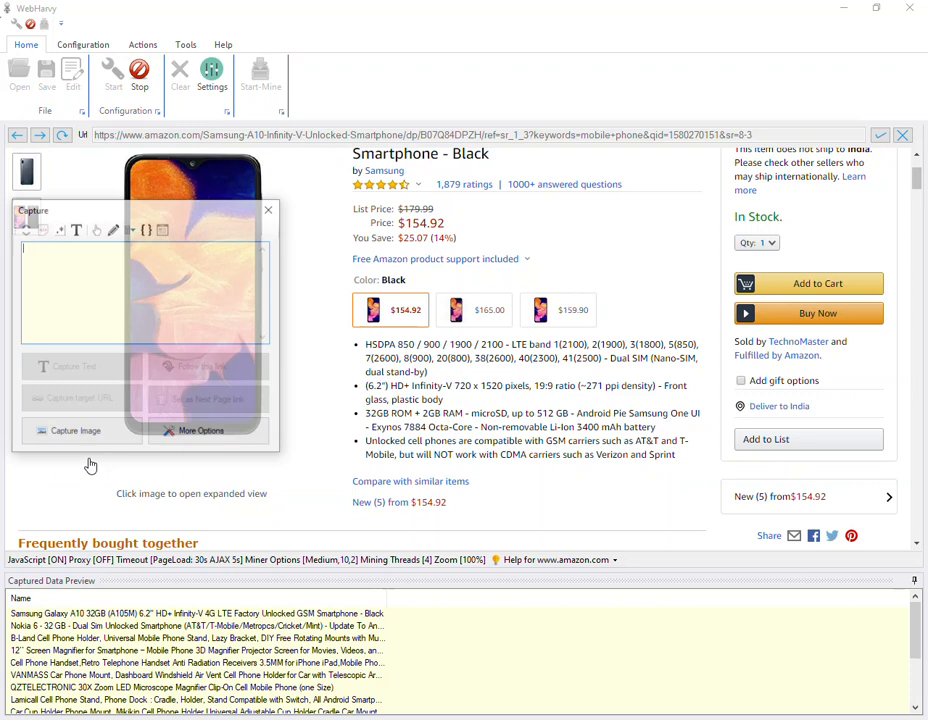
pyautogui.click(62, 432)
pyautogui.write('Defa')
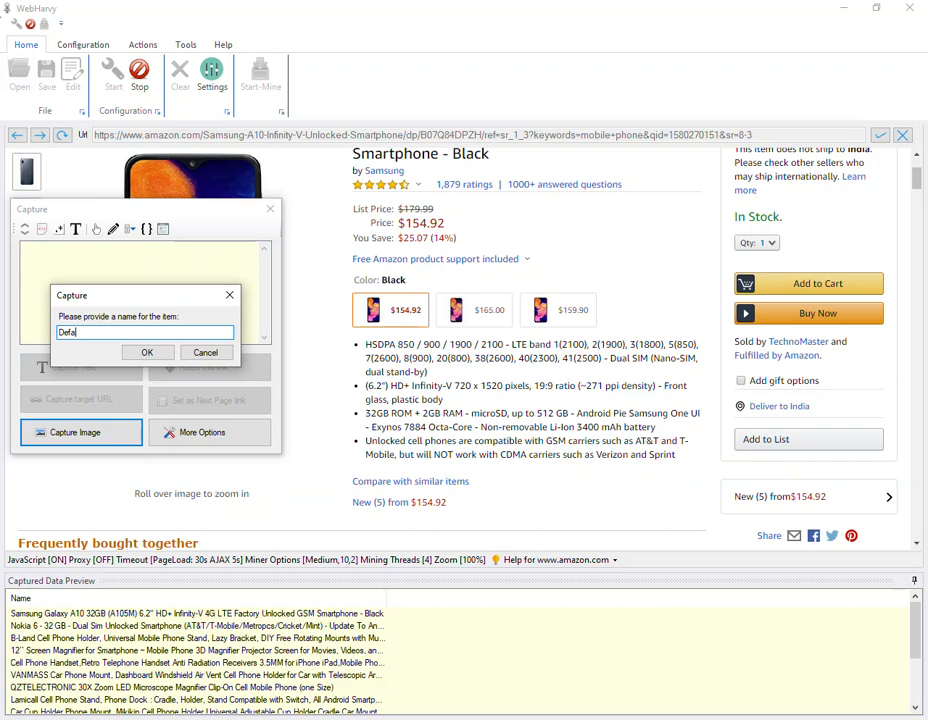
pyautogui.click(146, 352)
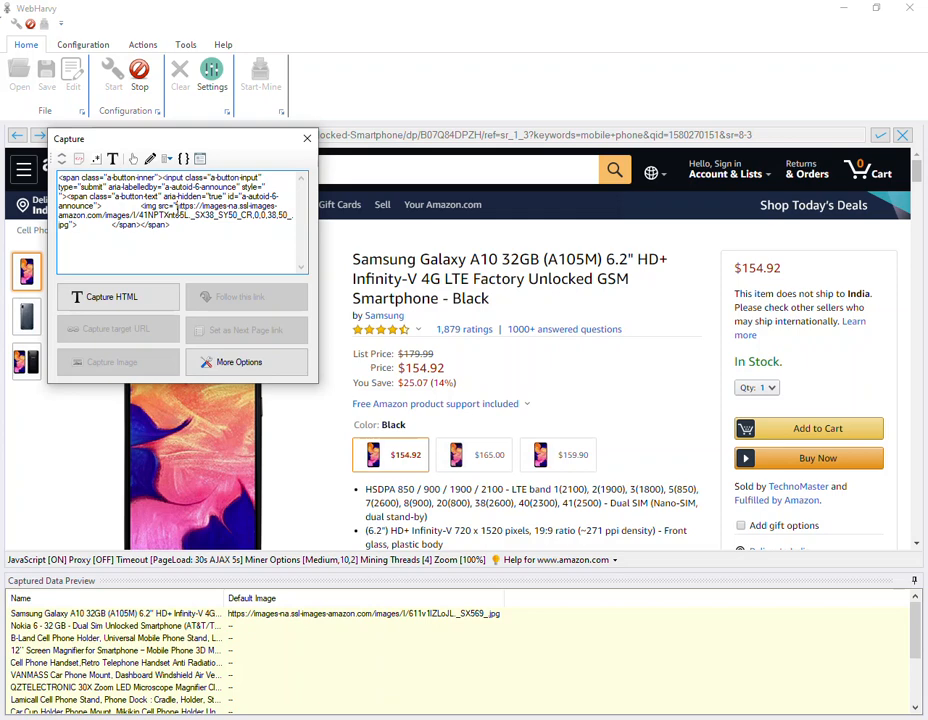
# - Bring up the thumbnail gallery's HTML in the Capture window
pyautogui.rightClick(180, 210)
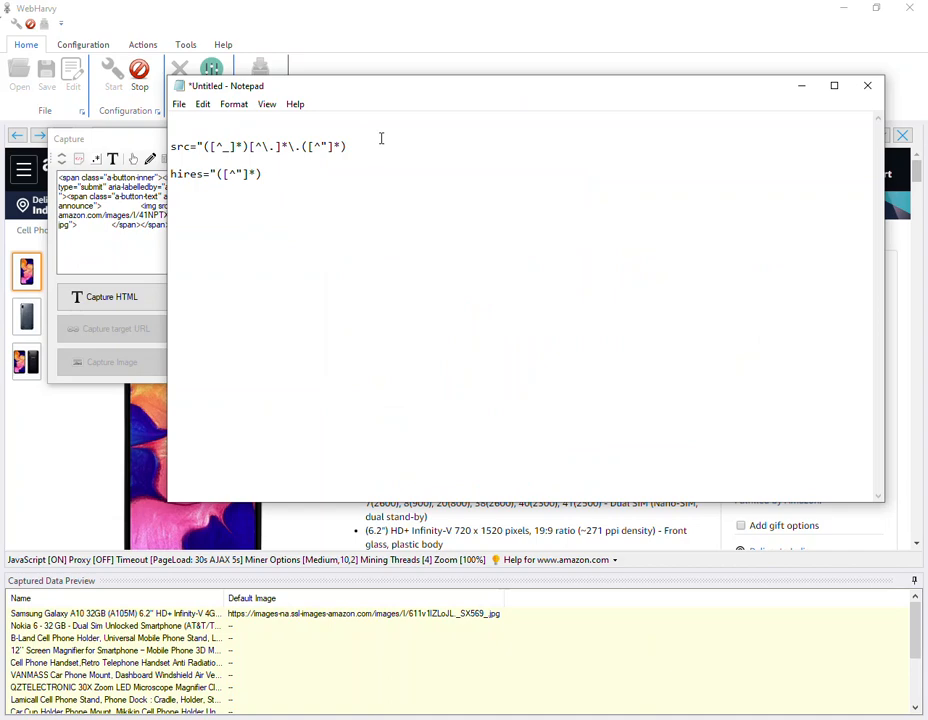
# - Apply the saved src regex and capture all similar gallery image URLs as an Images column
pyautogui.click(868, 84)
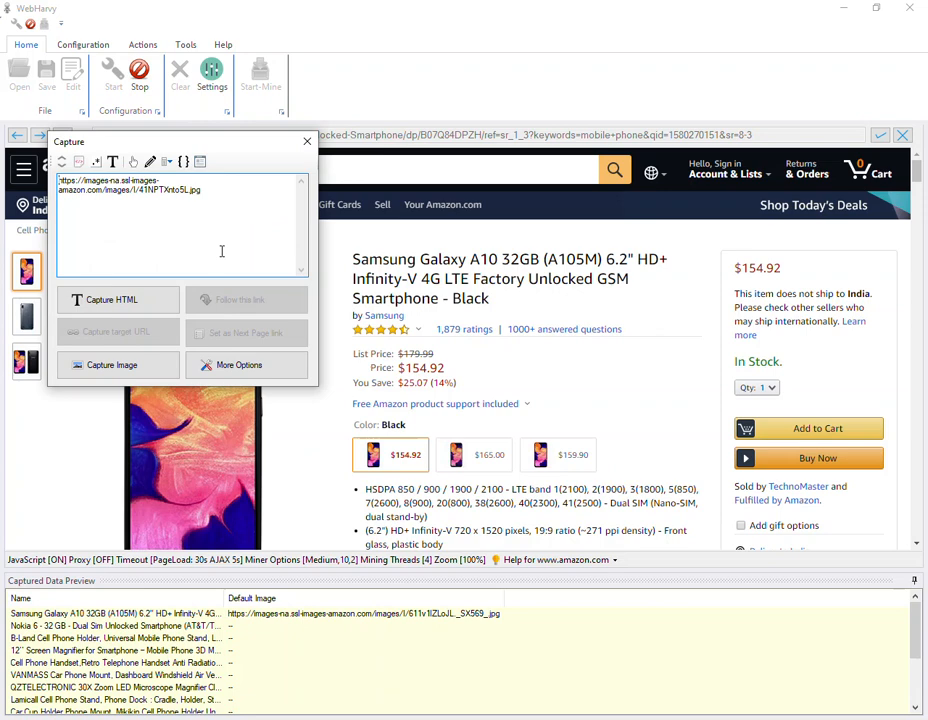
pyautogui.click(116, 364)
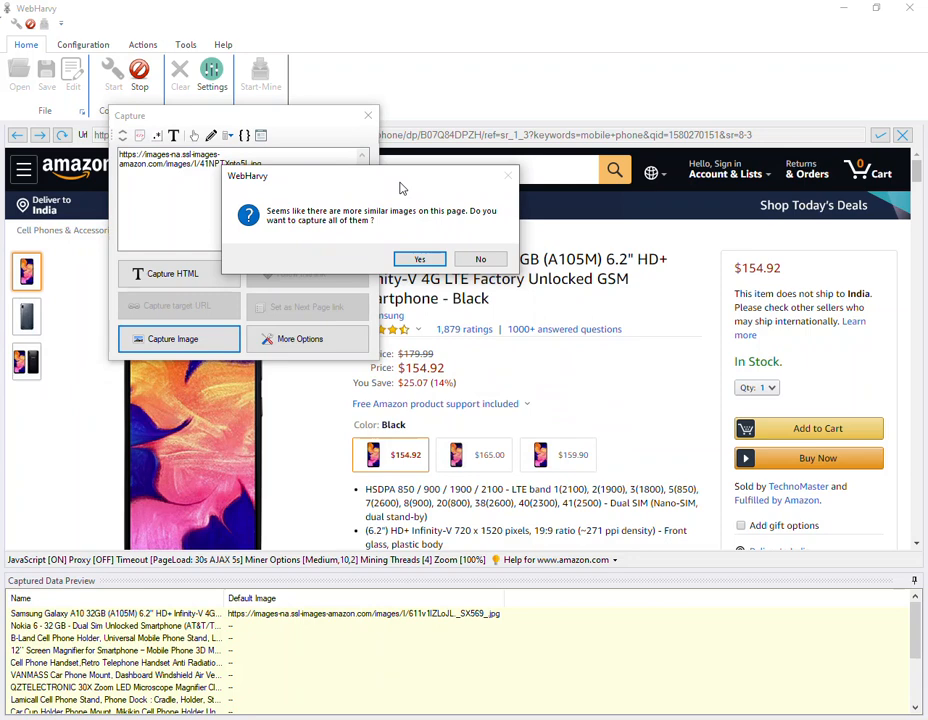
pyautogui.moveTo(412, 224)
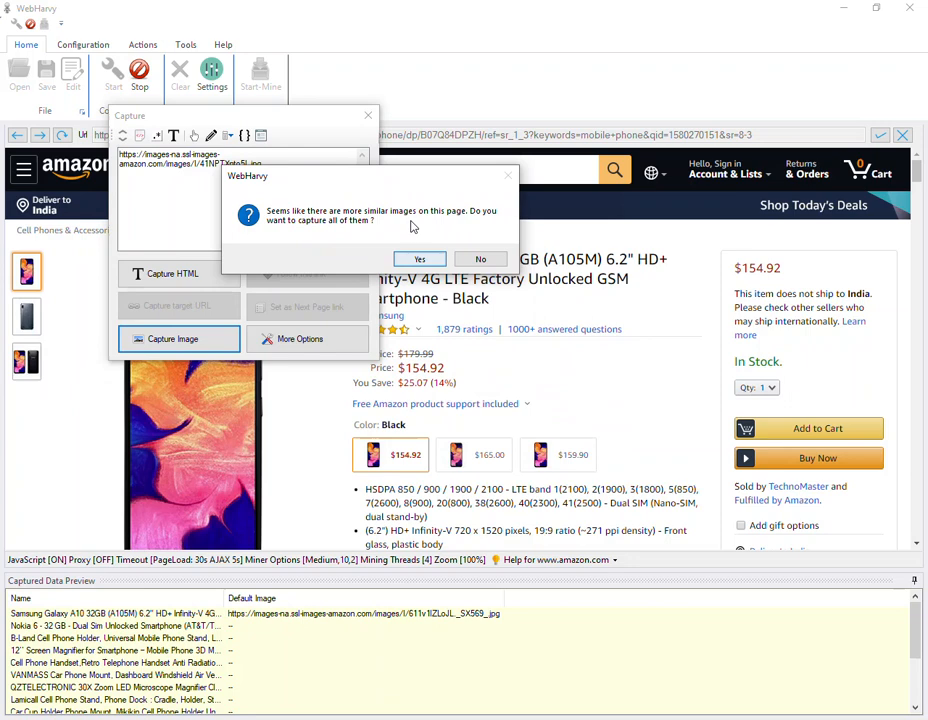
pyautogui.click(420, 260)
pyautogui.write('hires="([^"]*)"')
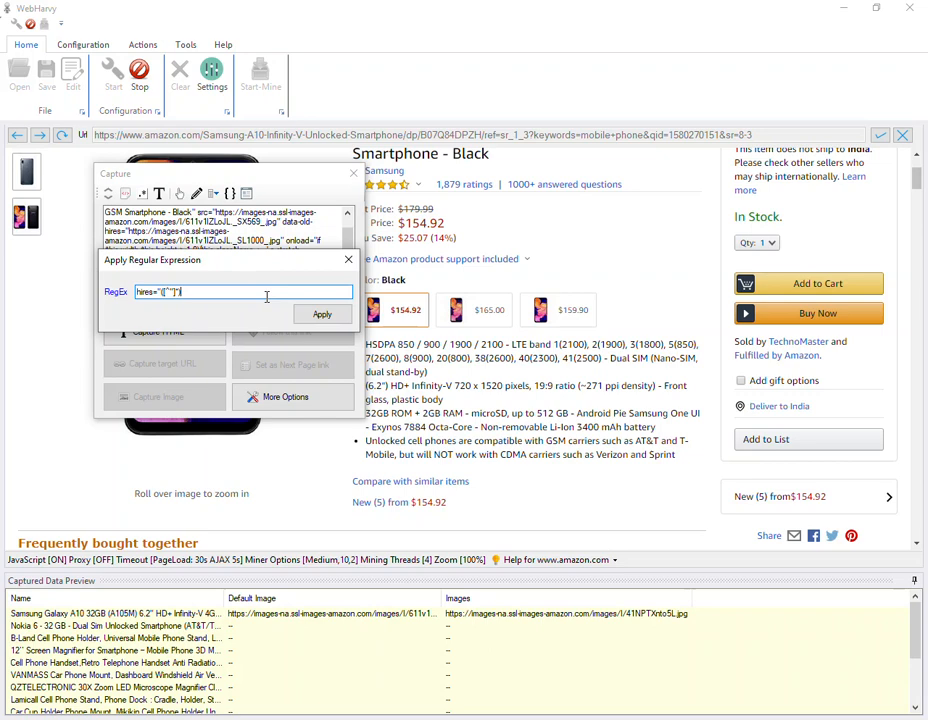
# - Extract the hires URL with the regex and capture it as an Image1 column
pyautogui.click(322, 314)
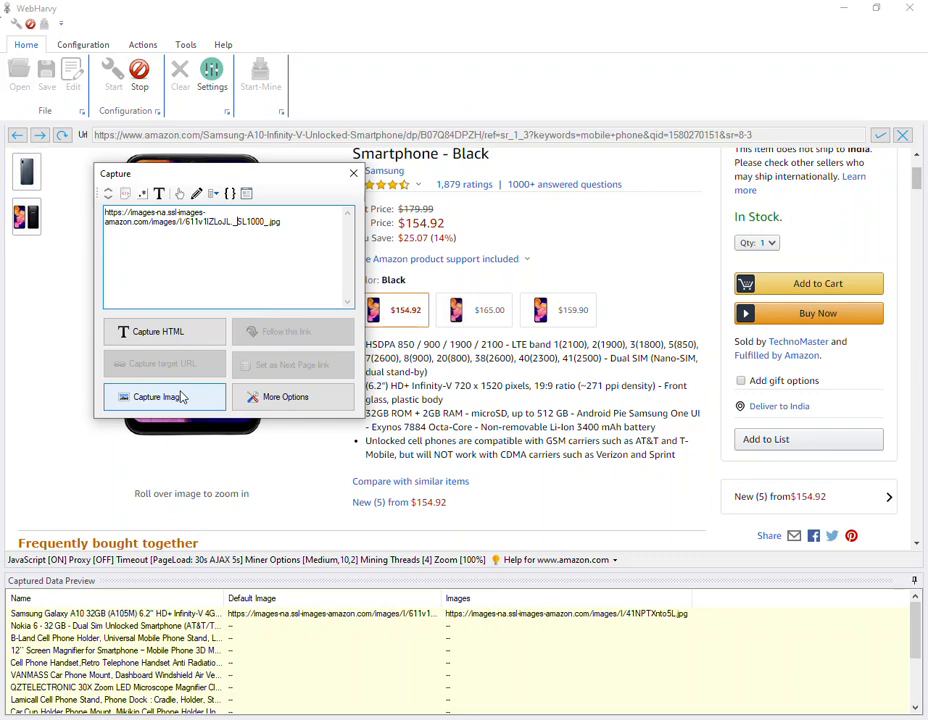
pyautogui.click(160, 396)
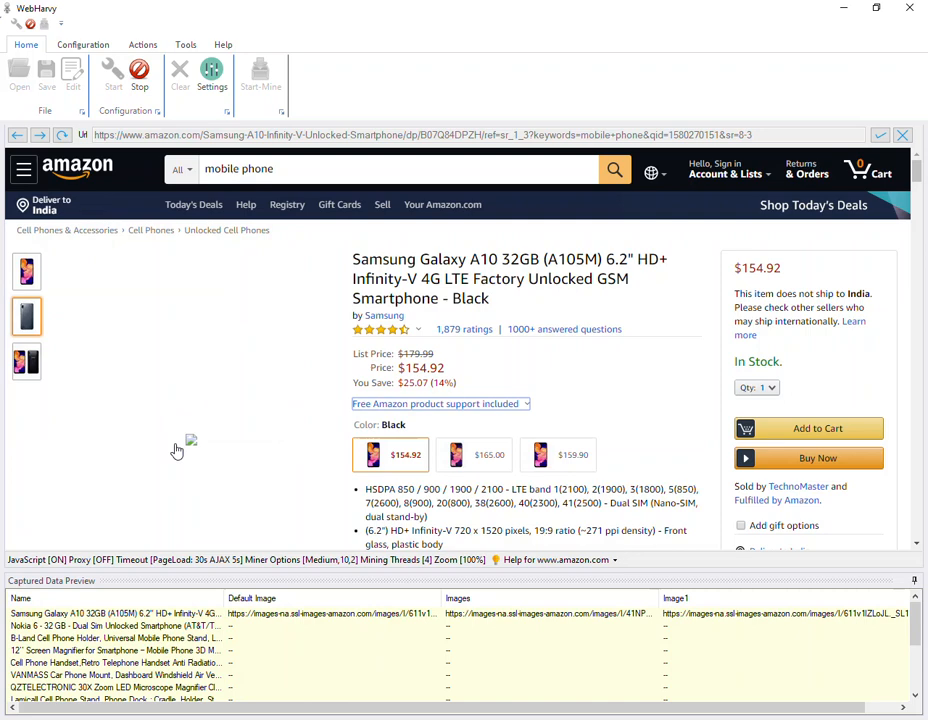
# - Capture all similar high-resolution image URLs into an Image2 column
pyautogui.scroll(-3)
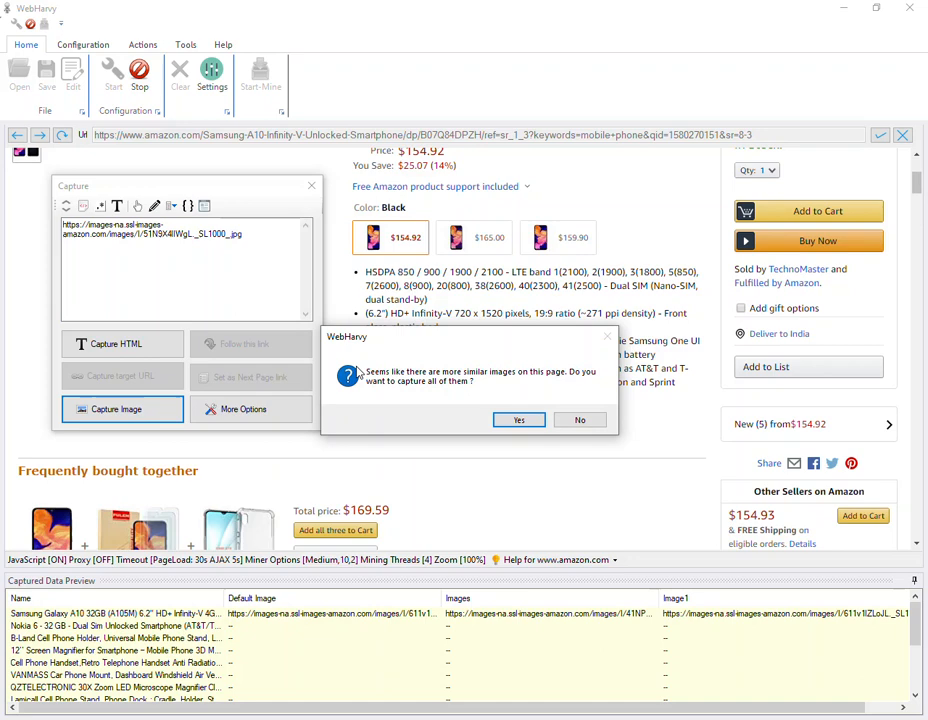
pyautogui.click(520, 420)
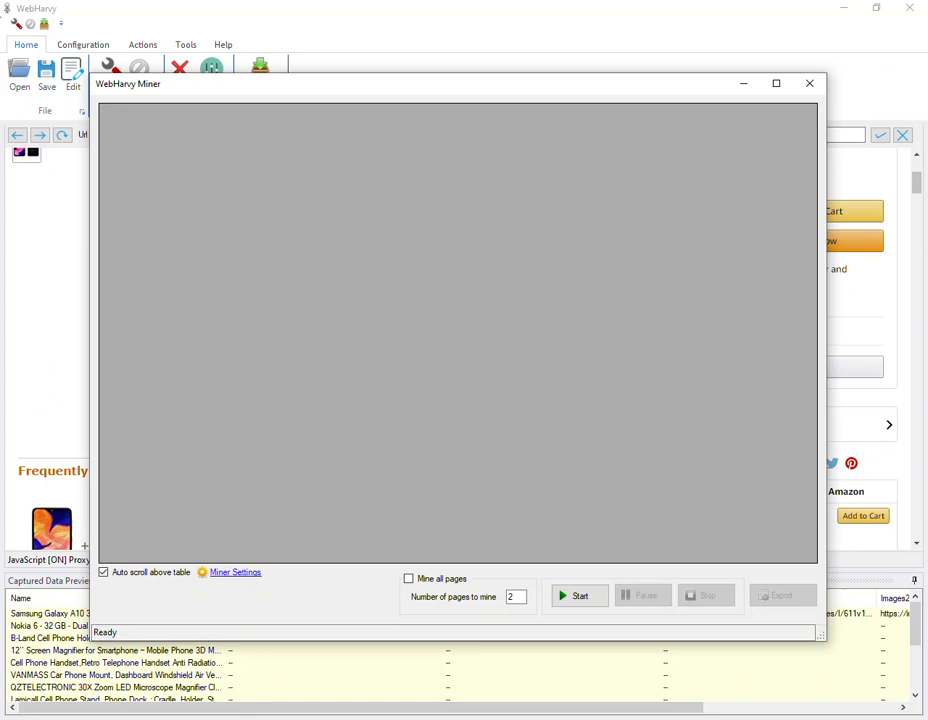
# - Start mining and confirm the folder where captured images will be saved
pyautogui.click(578, 596)
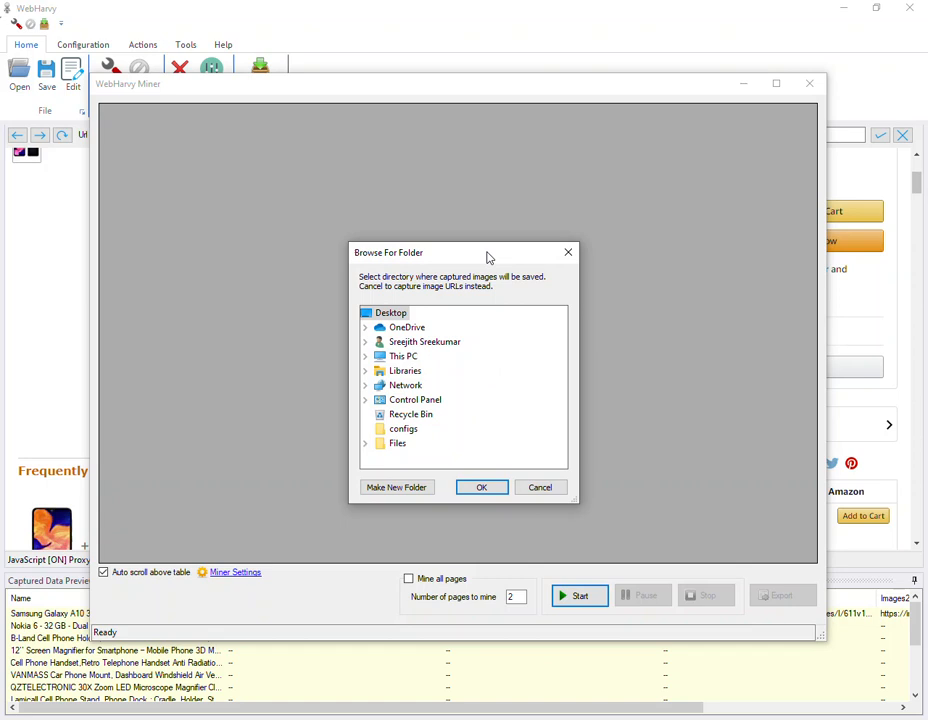
pyautogui.click(480, 488)
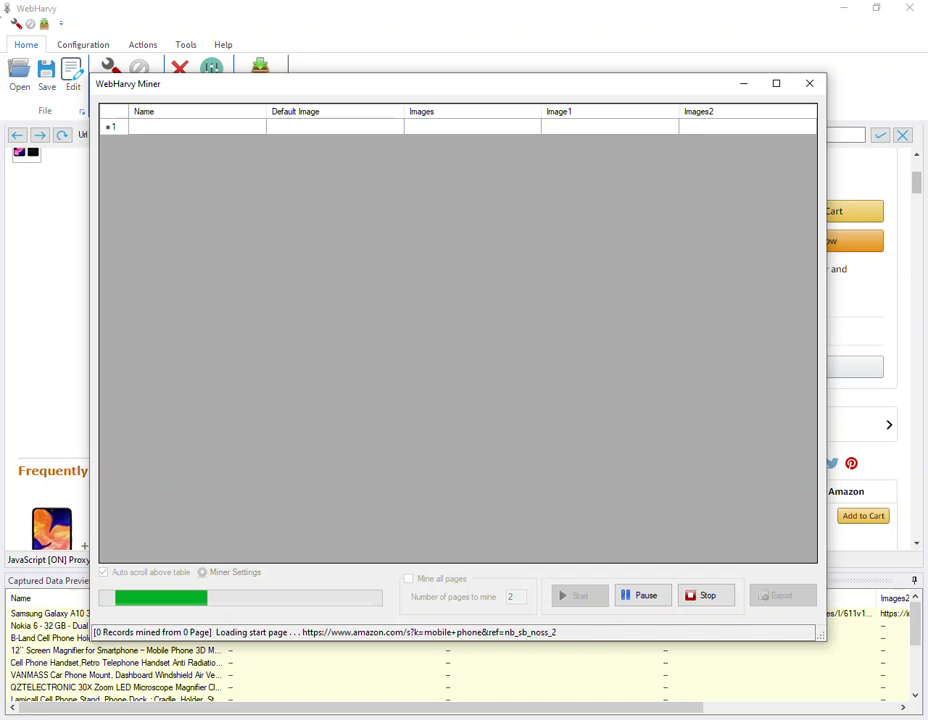